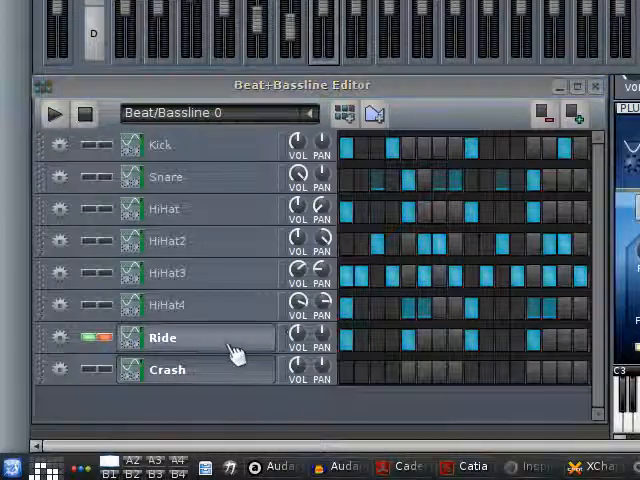
Bring up the cymbal track's ZynAddSubFX instrument window from the Beat+Bassline Editor
click(162, 337)
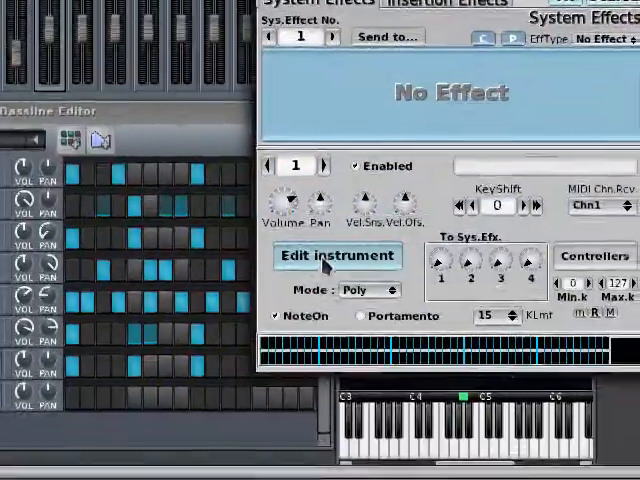
Enter the instrument editor and reach the ADDsynth Global Parameters window
click(336, 256)
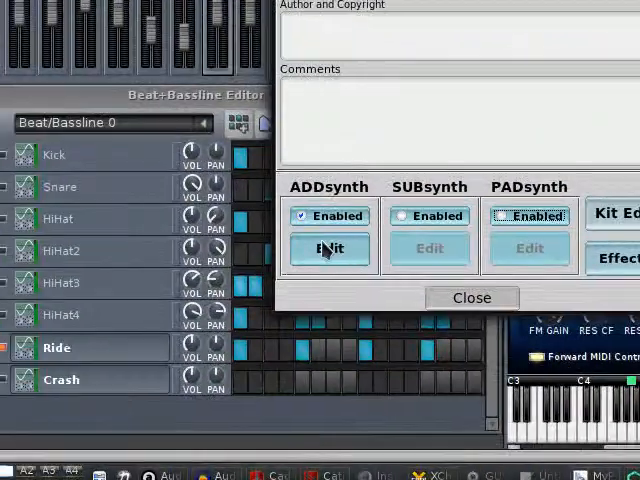
click(328, 248)
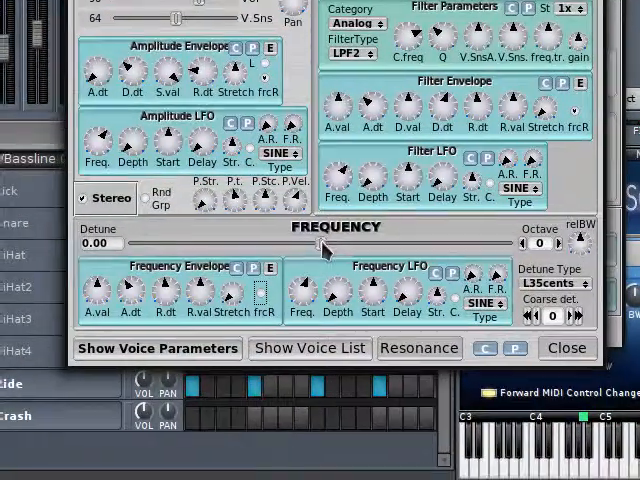
mouse_move(323, 250)
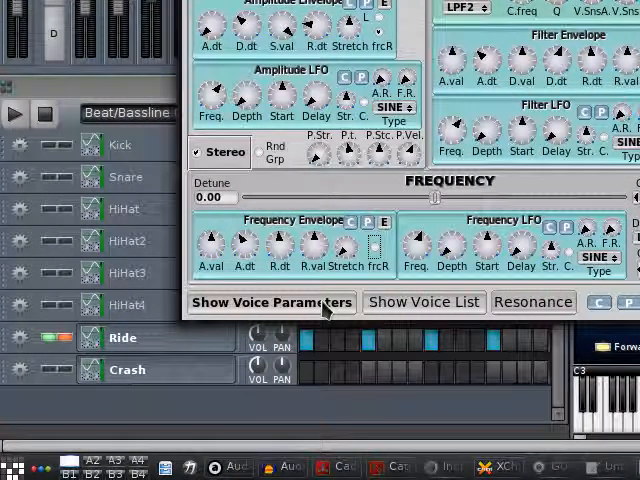
Show voice 1's parameters and set its oscillator to a pulse waveform
click(272, 301)
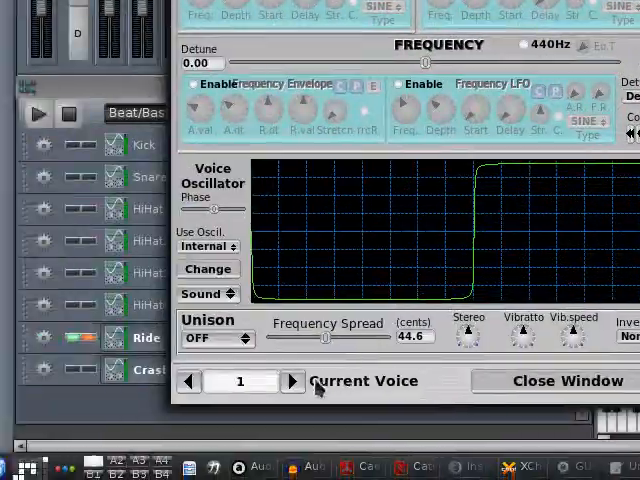
Set voice 2's Use Oscil. to Ext. 1, then advance to voice 3
click(293, 381)
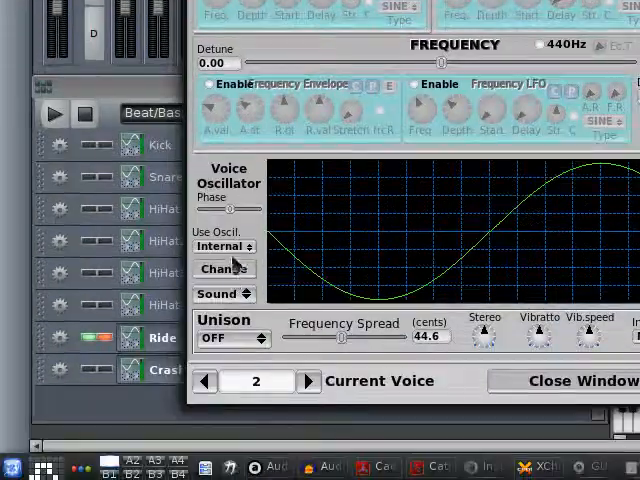
click(224, 246)
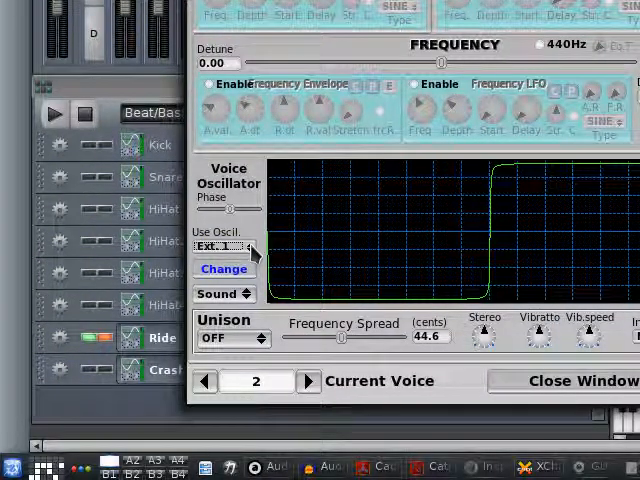
click(225, 245)
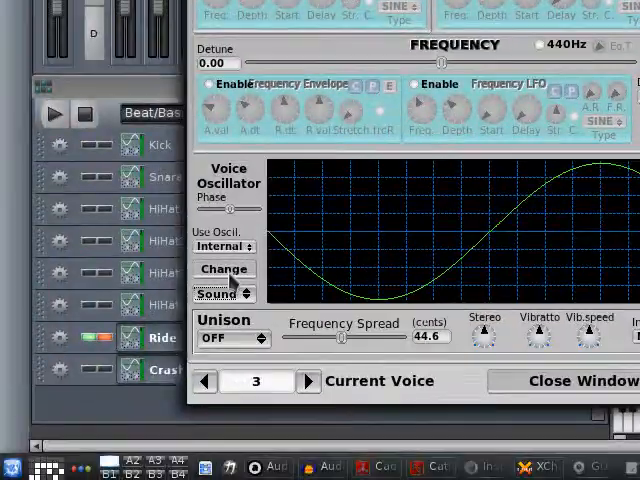
Set voices 3 to 5 to Use Oscil. Ext. 1 and leave the single-voice window
click(224, 246)
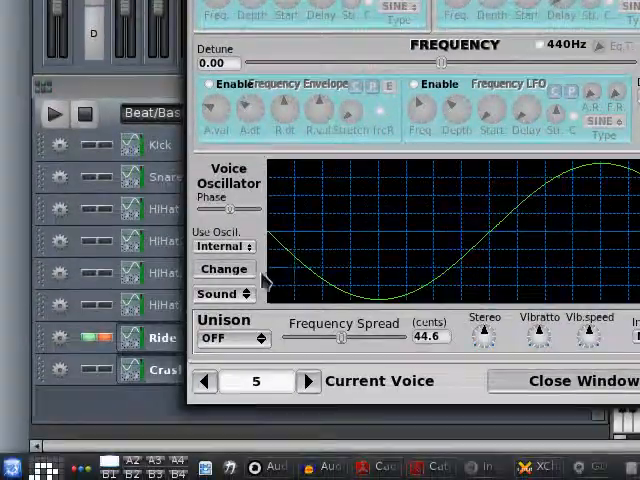
click(225, 246)
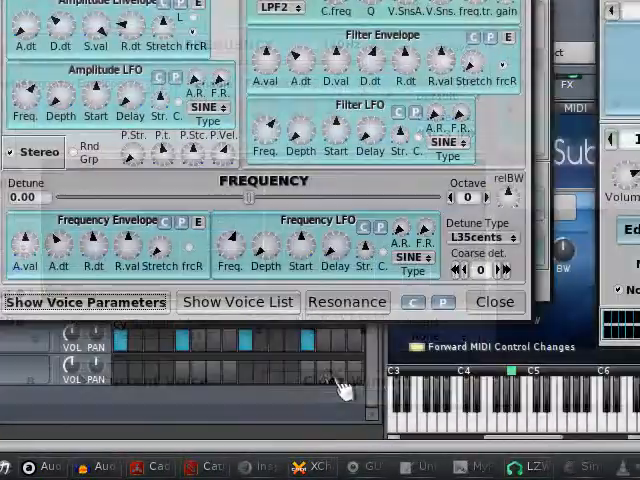
Show the ADsynth Voices list with all eight voices' volume, pan and detune, then dismiss it
click(238, 302)
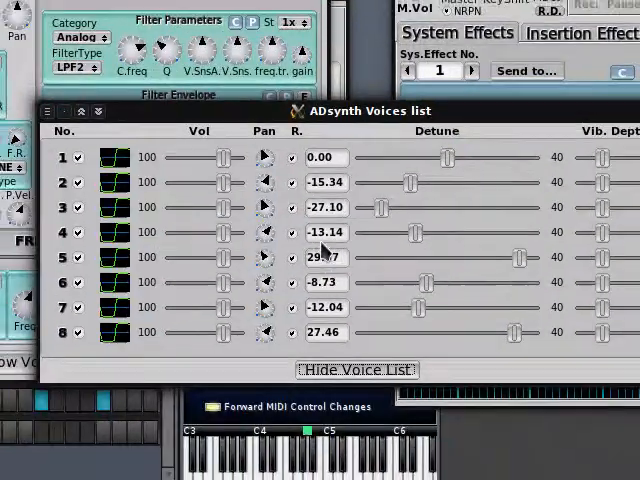
click(356, 369)
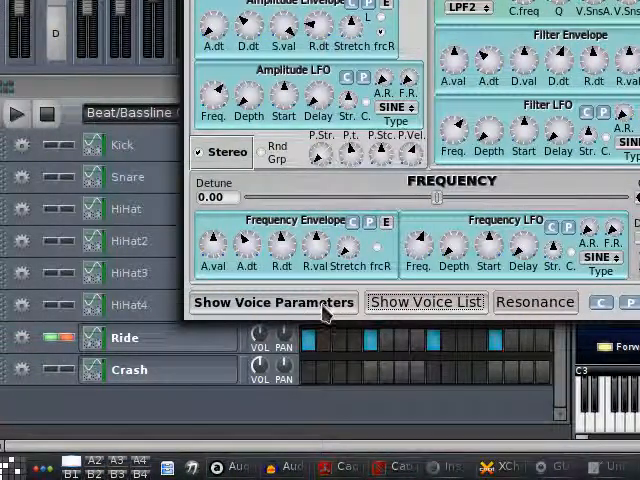
Enable voice 8's amplitude envelope with a slow decay ending near 3.19 s
click(274, 301)
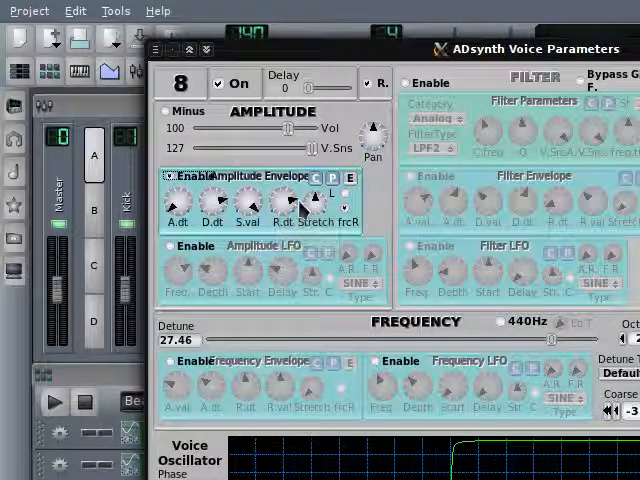
mouse_move(298, 210)
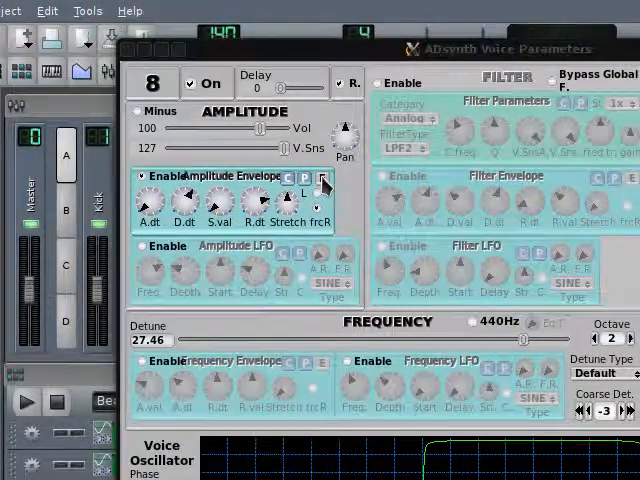
click(306, 175)
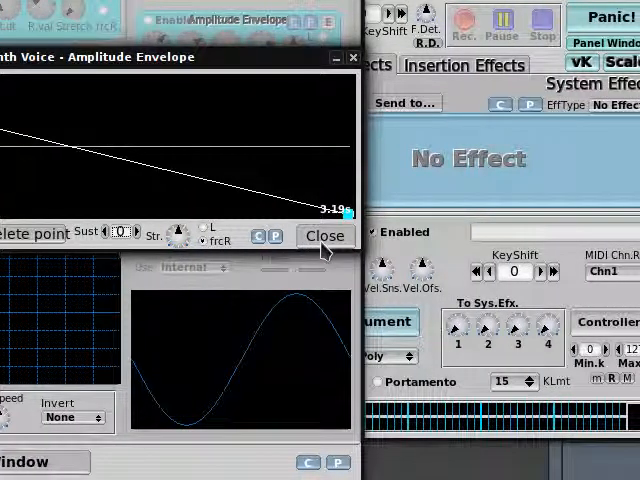
Leave the envelope editor and step back through the voices toward voice 1
click(325, 235)
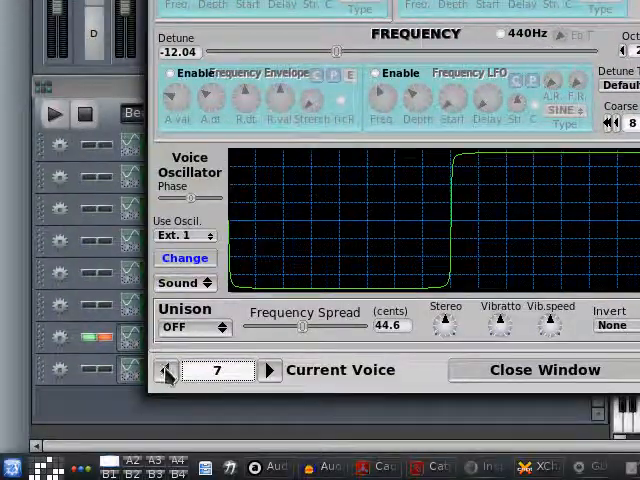
click(167, 370)
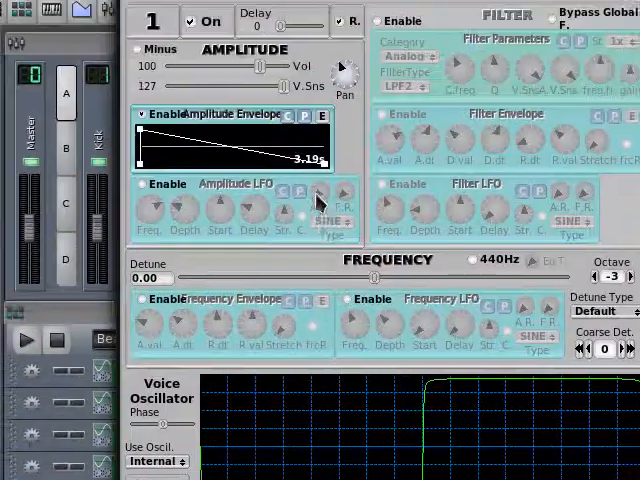
Check the next voices' envelopes and return to the Beat+Bassline Editor
scroll(down, 3)
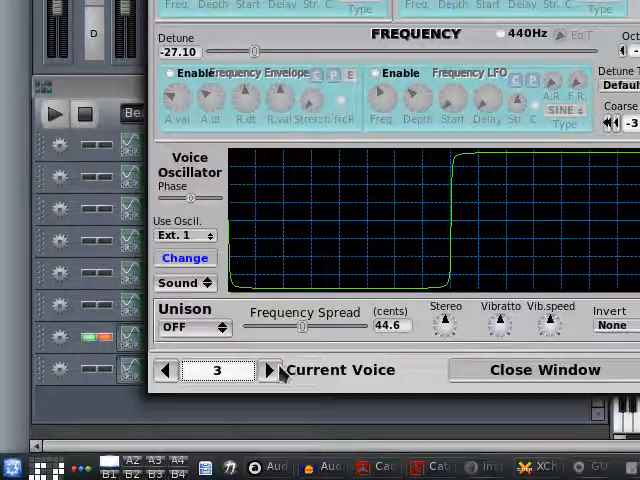
click(270, 370)
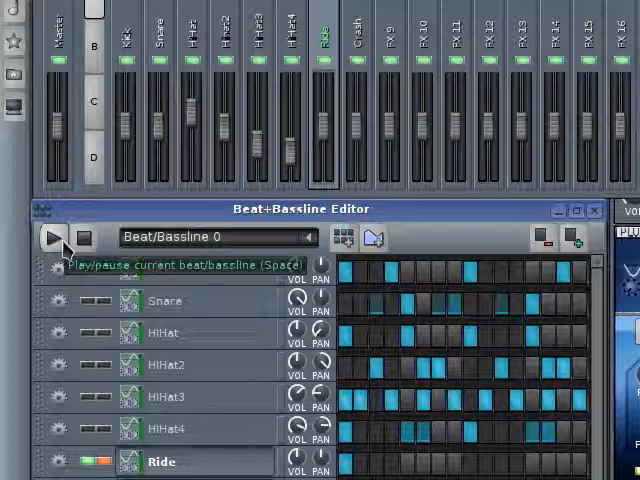
Play the beat pattern to audition the crash cymbal
click(47, 238)
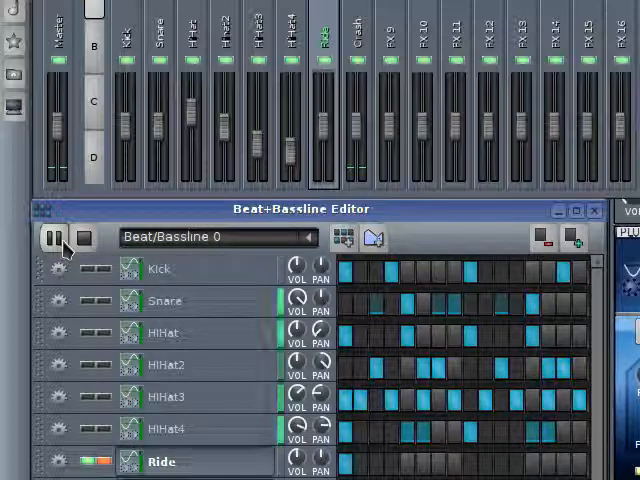
click(82, 240)
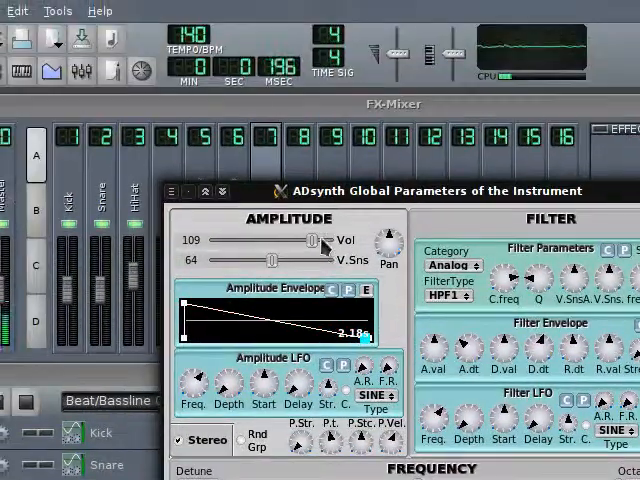
Raise the crash instrument's overall volume with the ADsynth global Amplitude Vol slider
drag(303, 240, 312, 240)
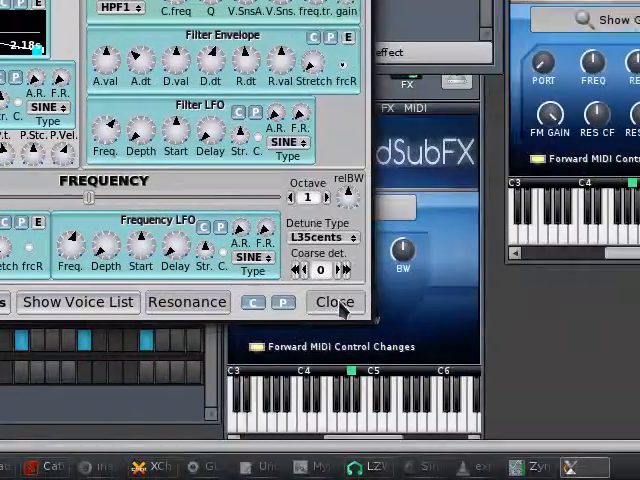
Leave the ADsynth global parameters and bring up the Ride part's insert effects
click(335, 302)
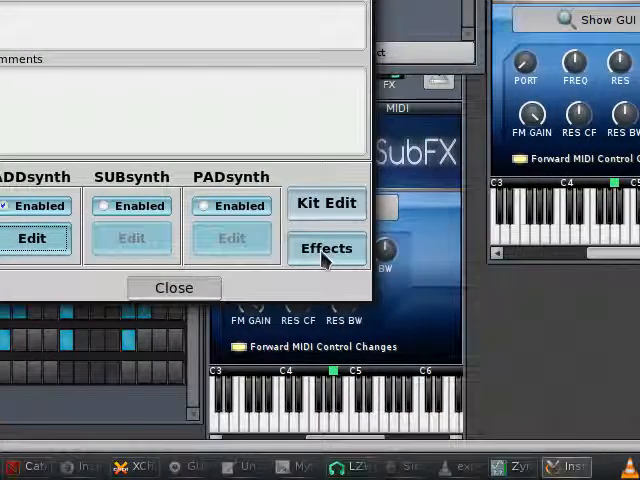
click(326, 248)
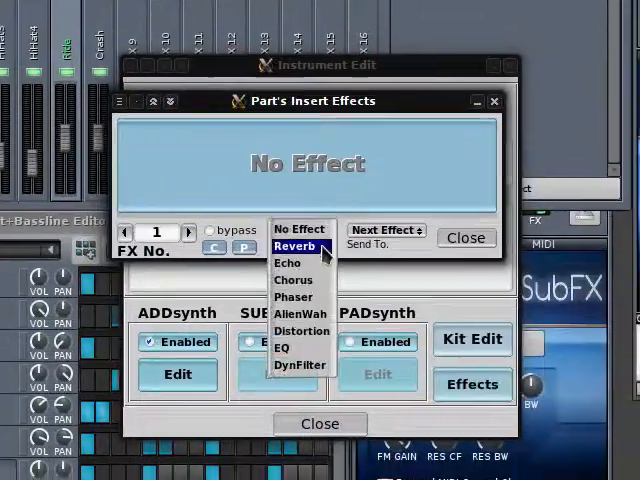
Set Reverb as the Ride part's first insert effect
click(295, 246)
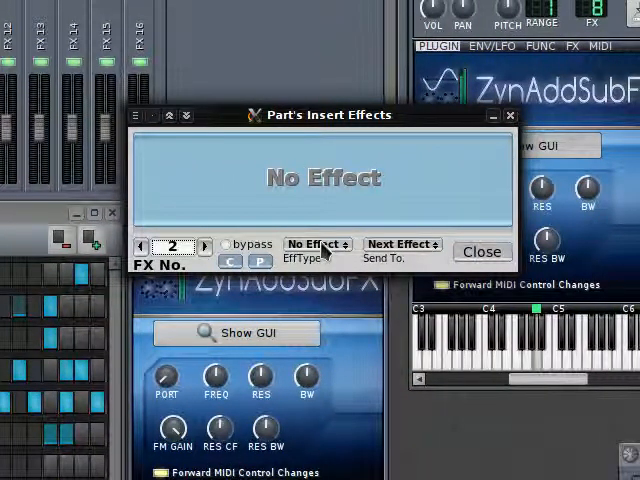
Put an EQ in insert slot 2 and tune the peak band's frequency toward a high shelf on band 3
click(315, 244)
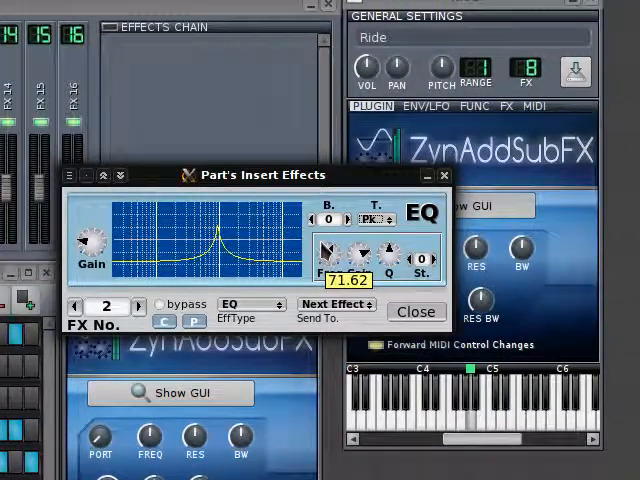
drag(335, 255, 340, 245)
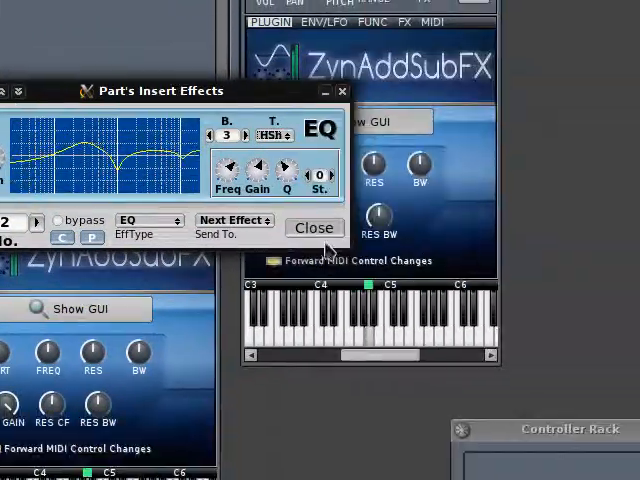
Close the part's insert effects and return to the ADDsynth voice editor on the eighth voice
click(314, 228)
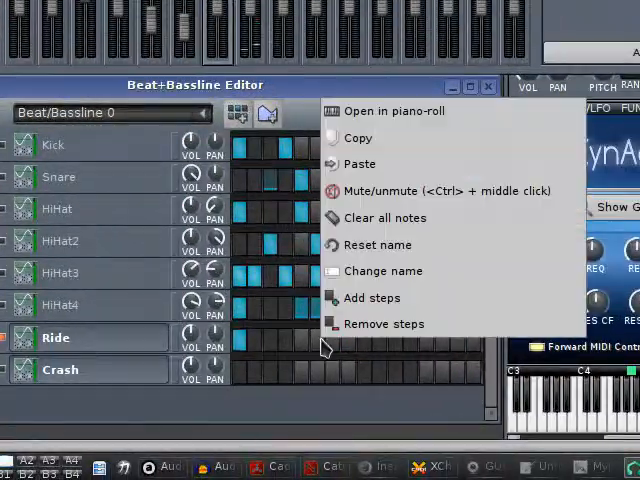
click(393, 111)
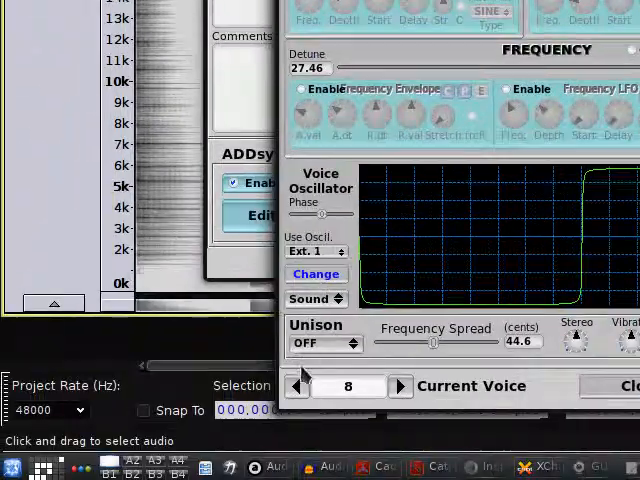
Step back through the pulse-wave voices to review their settings before closing the editor
click(297, 386)
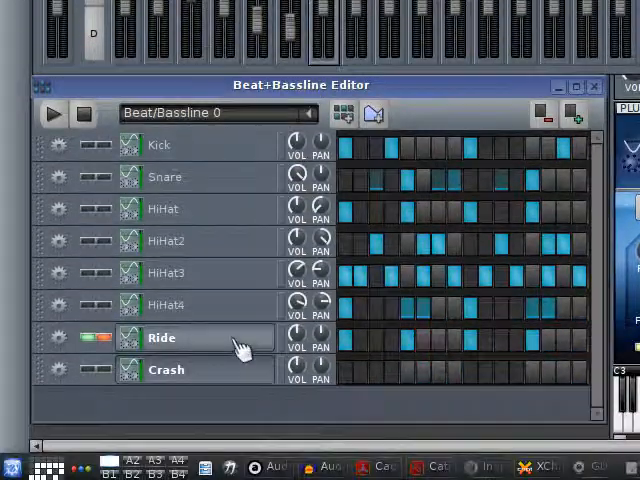
click(161, 337)
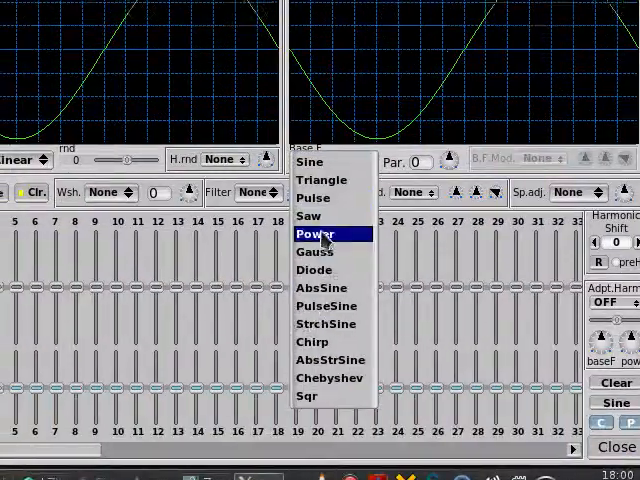
Make the voice's base oscillator a Pulse wave with its parameter at -28
click(313, 198)
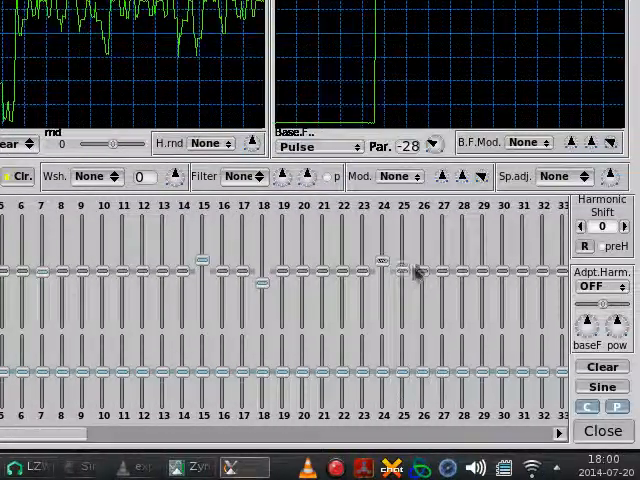
scroll(right, 3)
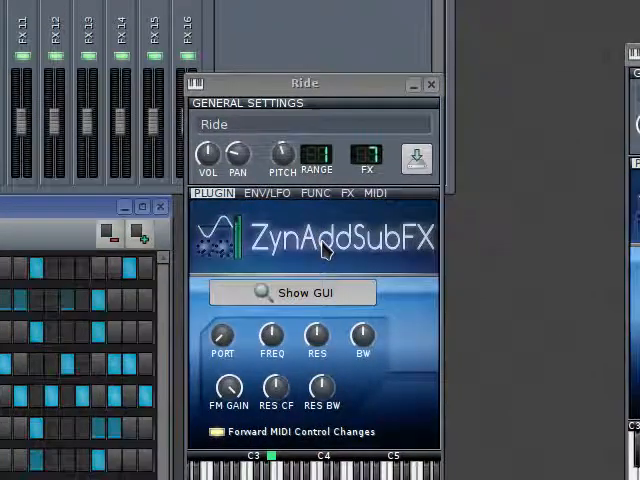
Show the ZynAddSubFX GUI for the Ride patch, landing on the third voice's editor
click(292, 292)
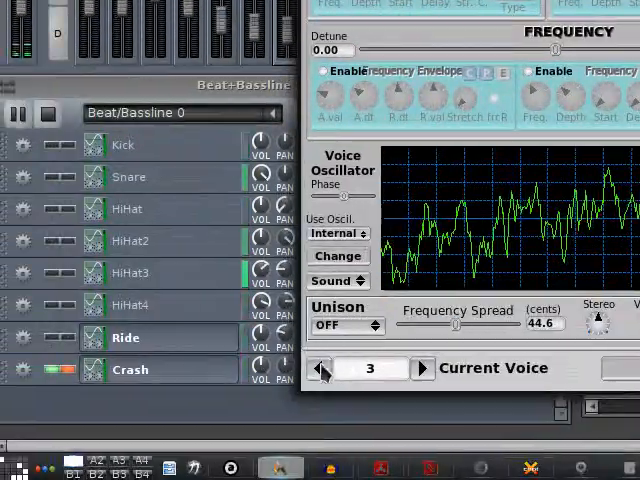
Go from voice 3 back to voice 2 in the ADsynth voice editor
click(318, 368)
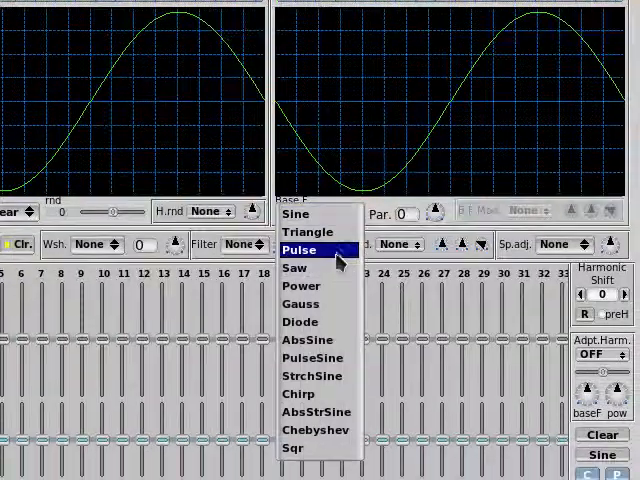
Set this voice's base waveform to Pulse in the oscillator editor
click(299, 249)
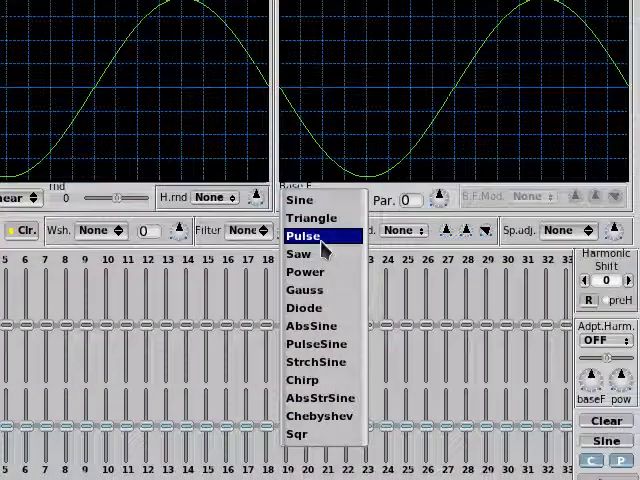
click(302, 236)
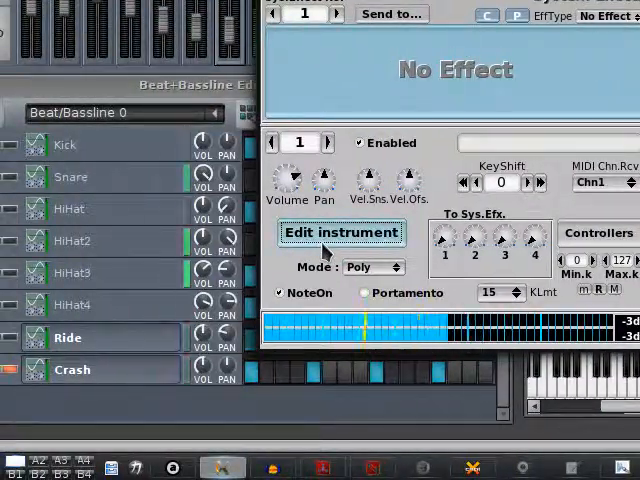
Bring up the ADsynth Global Parameters and its settings-copy dialog with an empty preset list
click(341, 232)
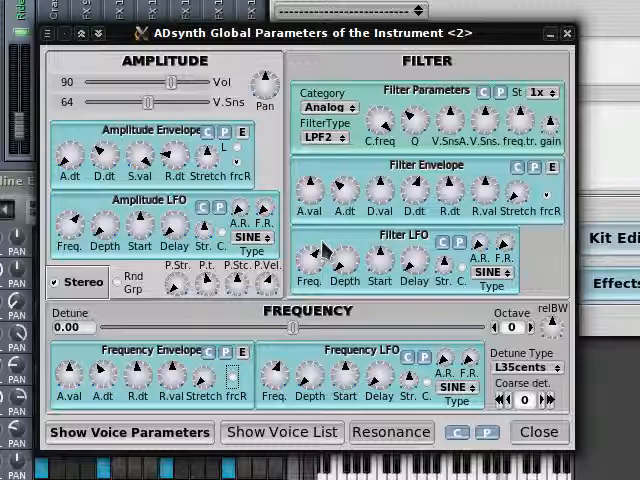
click(320, 137)
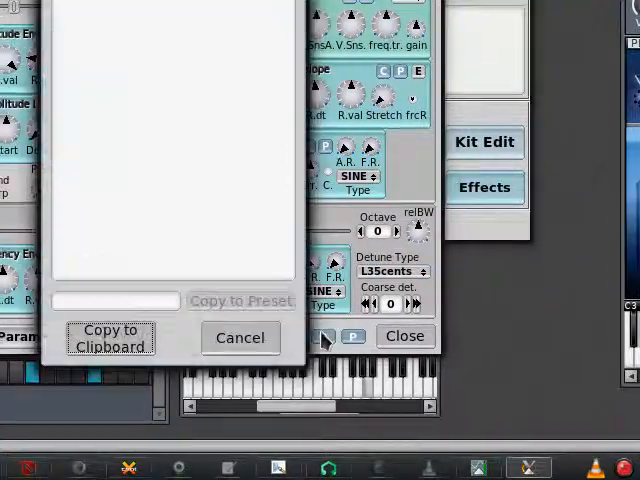
Leave the filter as StVarF 1HPF, discarding the copy dialog and the Global Parameters window
click(240, 337)
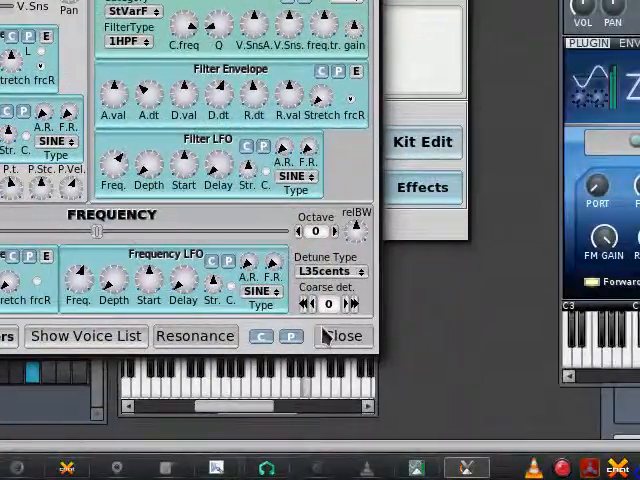
click(341, 336)
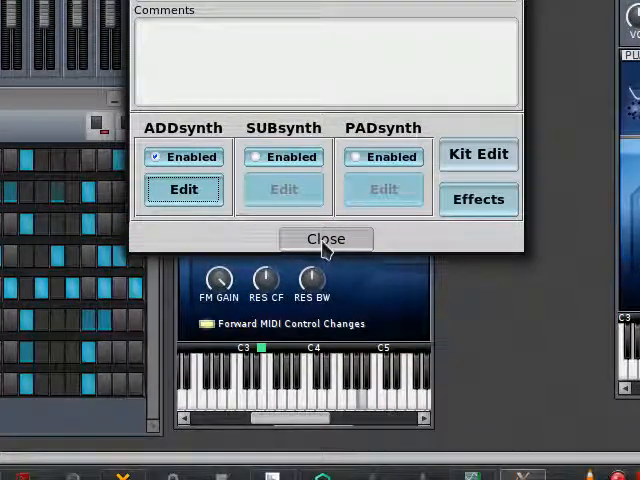
Route insertion effect slot 1, a Cathedral 1 Reverb, to Part 1 after leaving the instrument editor
click(325, 238)
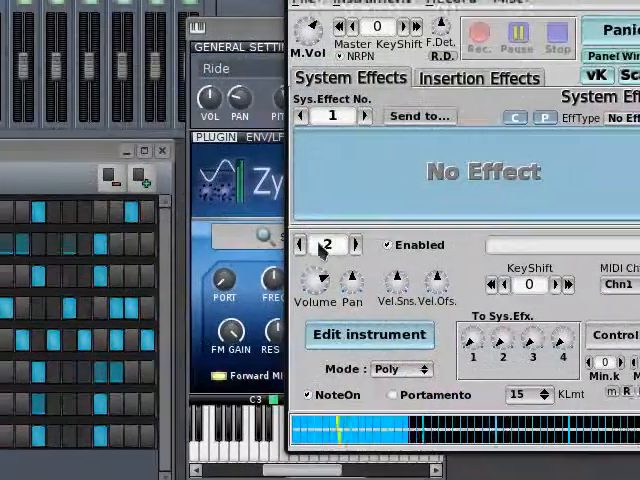
click(369, 335)
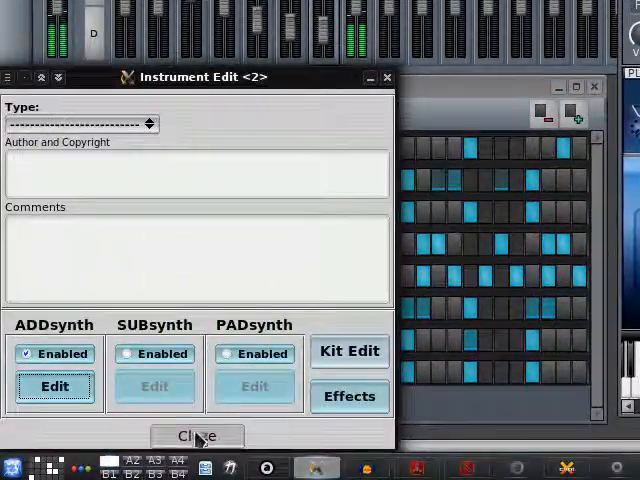
click(197, 435)
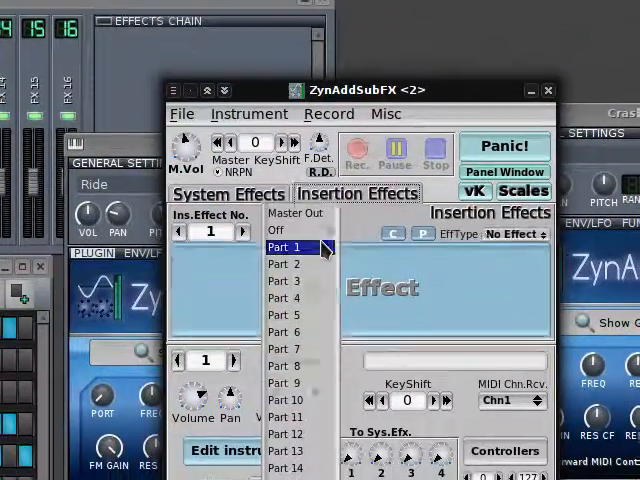
click(282, 247)
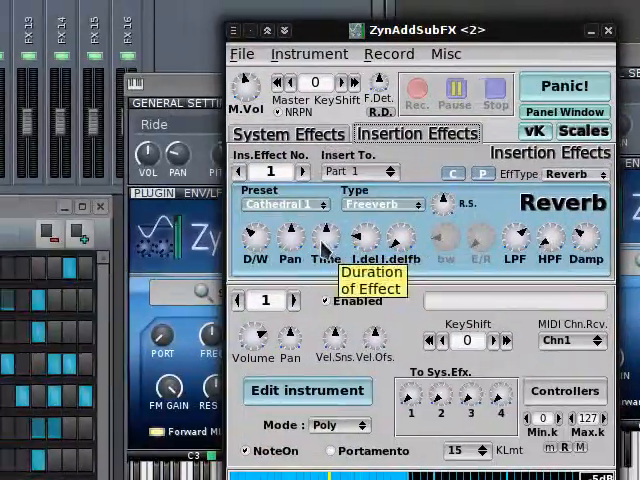